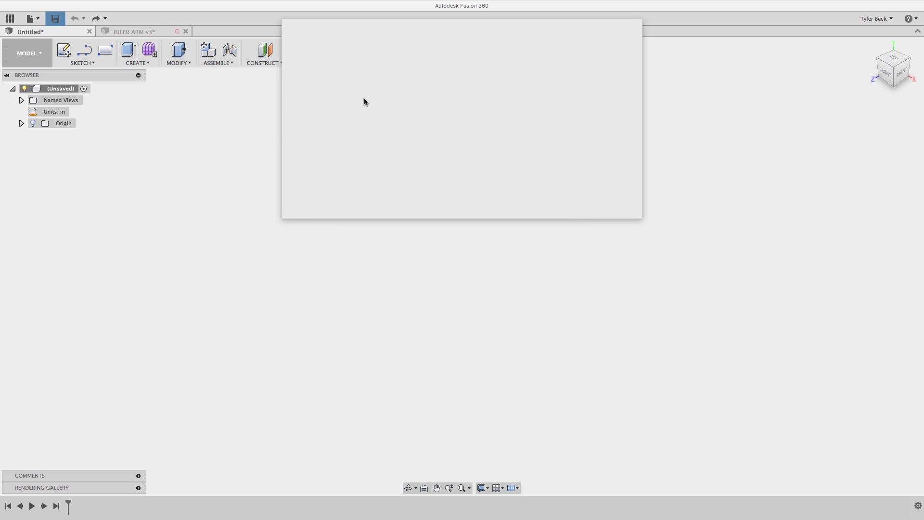
# Switch to the IDLER ARM v3 design tab to sketch on its front face.
pyautogui.click(55, 18)
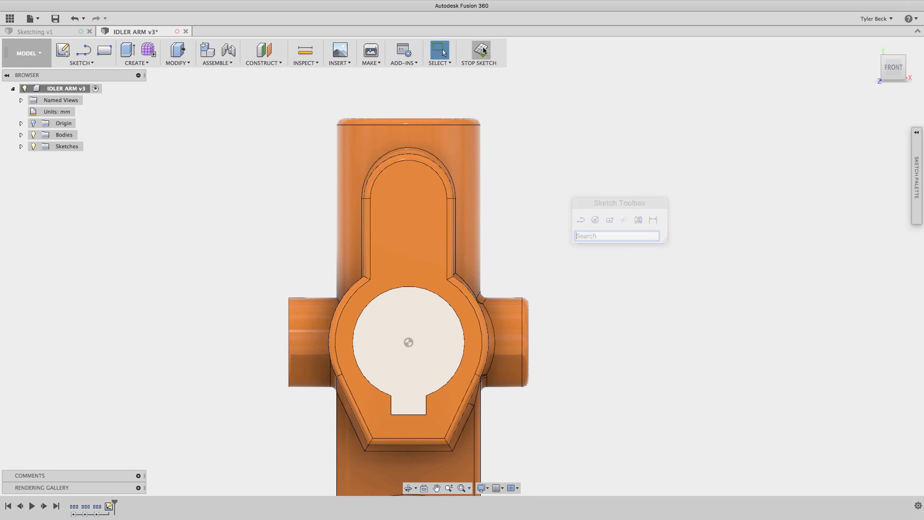
# Find 2-Point Rectangle by searching 're' and draw a rectangle in the upper slot.
pyautogui.click(480, 52)
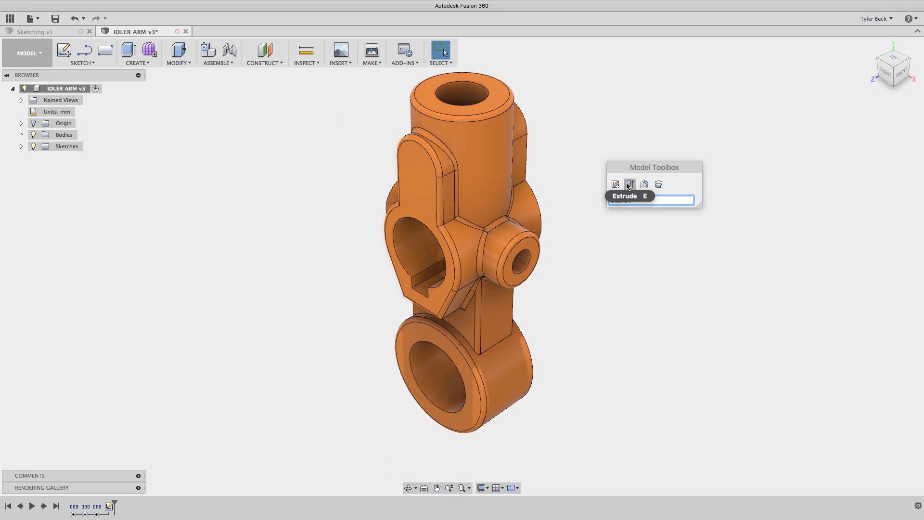
pyautogui.moveTo(635, 186)
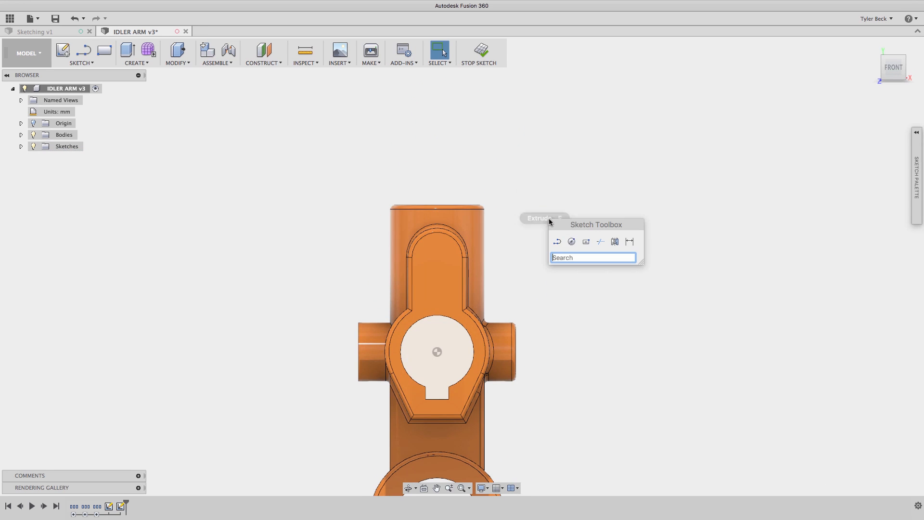
pyautogui.moveTo(585, 241)
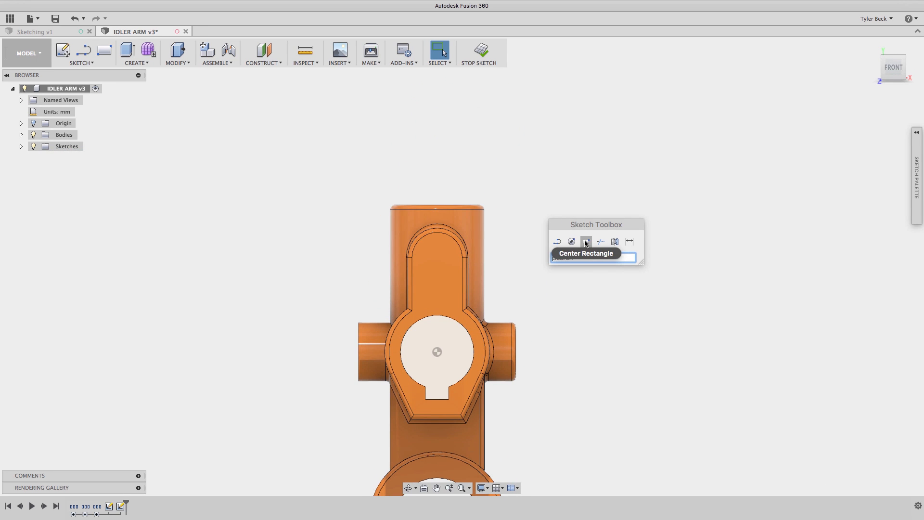
pyautogui.write('rectan')
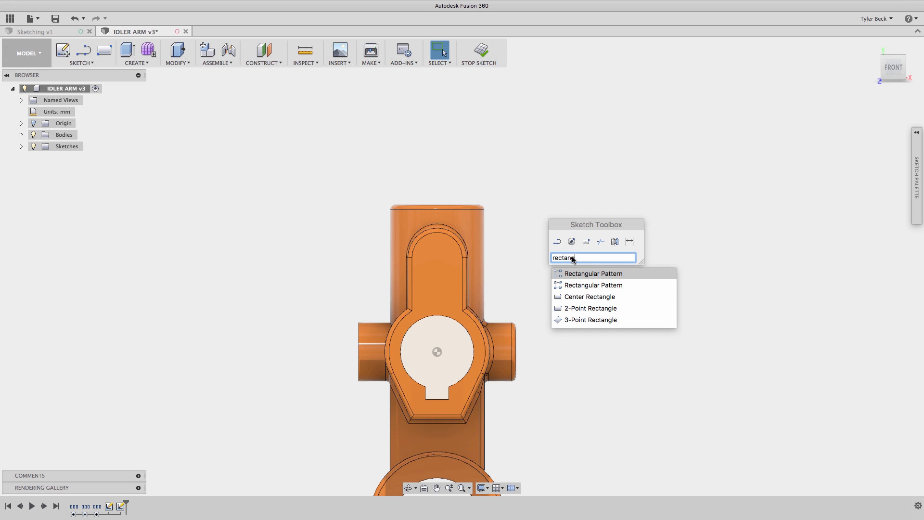
pyautogui.moveTo(591, 308)
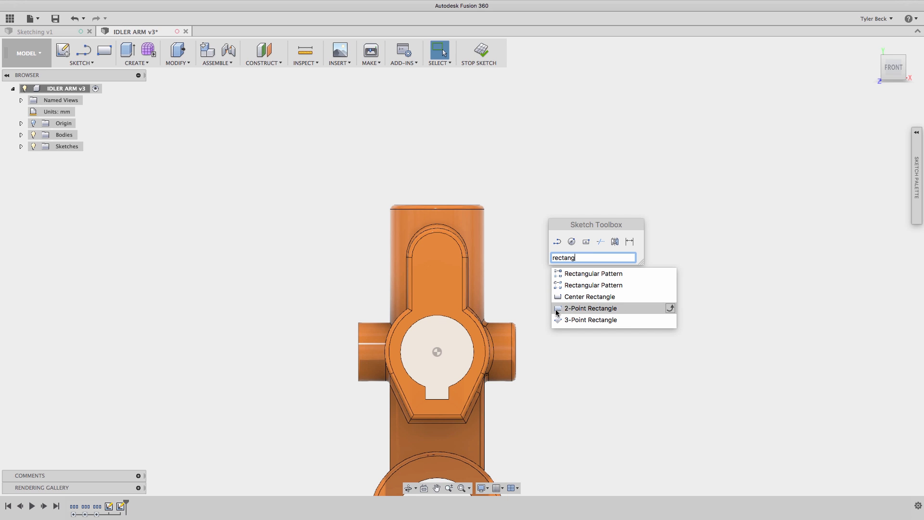
pyautogui.click(590, 307)
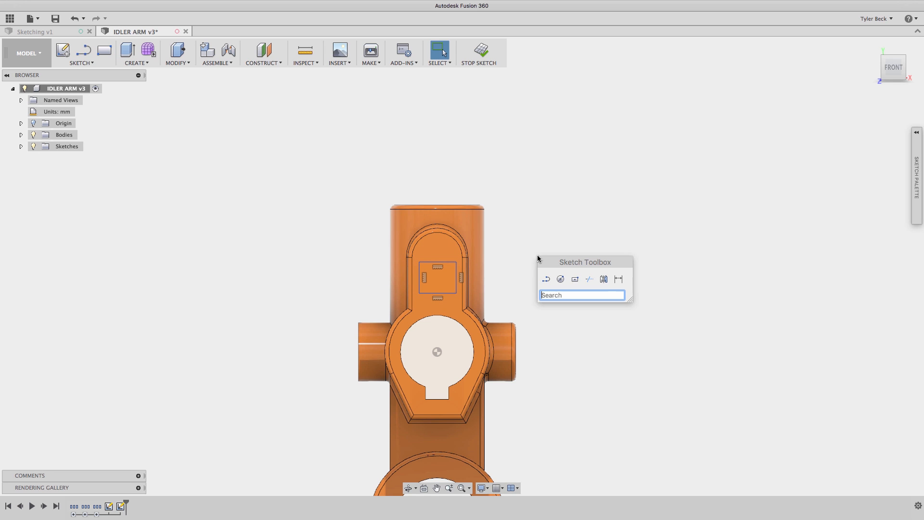
pyautogui.moveTo(584, 289)
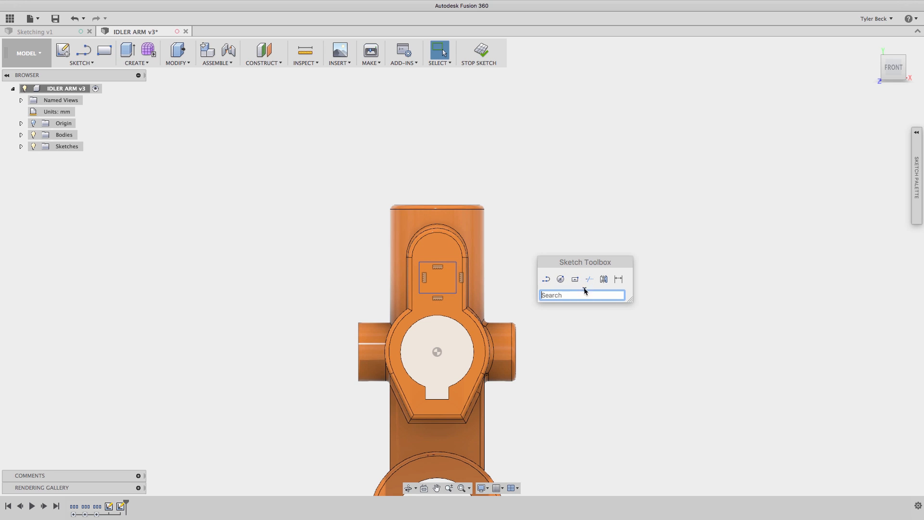
pyautogui.moveTo(571, 294)
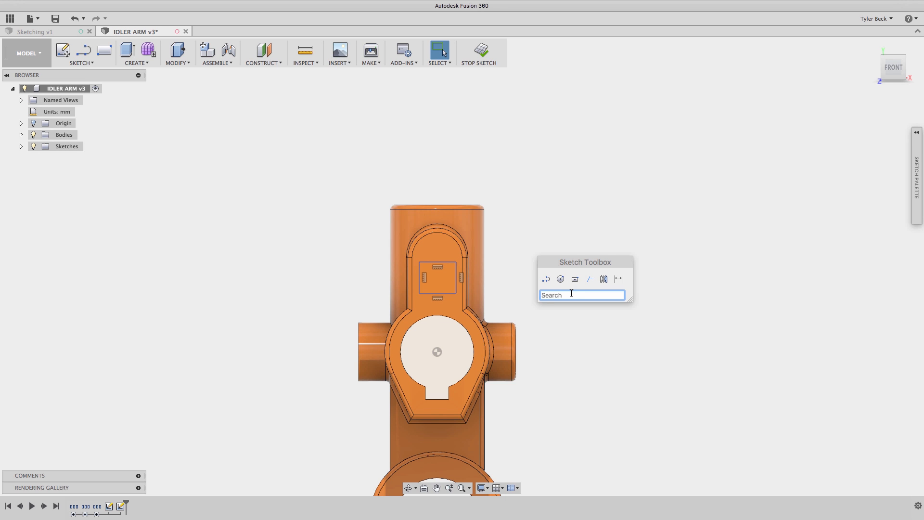
# Search the Sketch Toolbox for 'rectangle' to list the rectangle drawing tools.
pyautogui.write('rectangle')
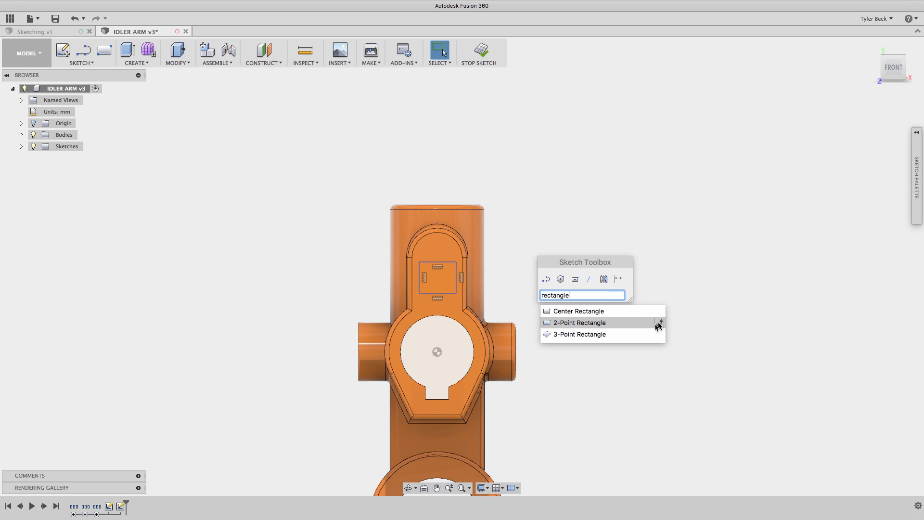
pyautogui.moveTo(659, 325)
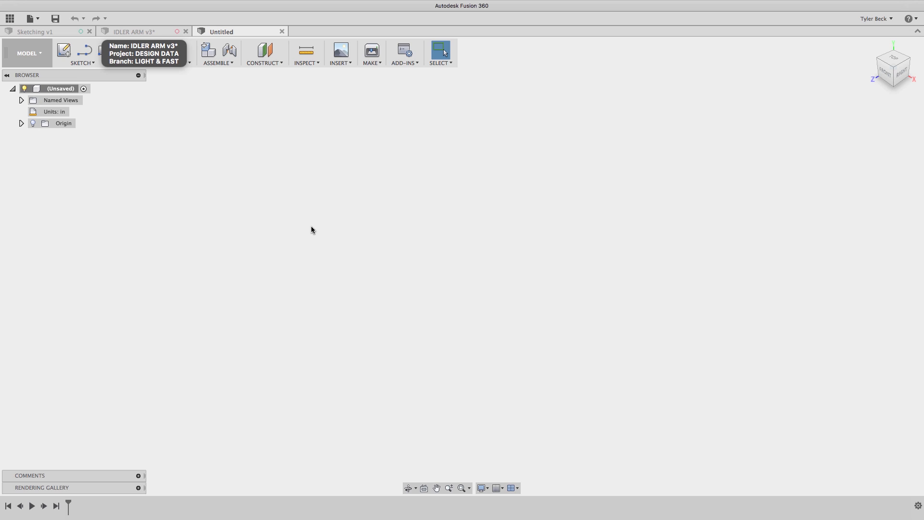
pyautogui.moveTo(121, 356)
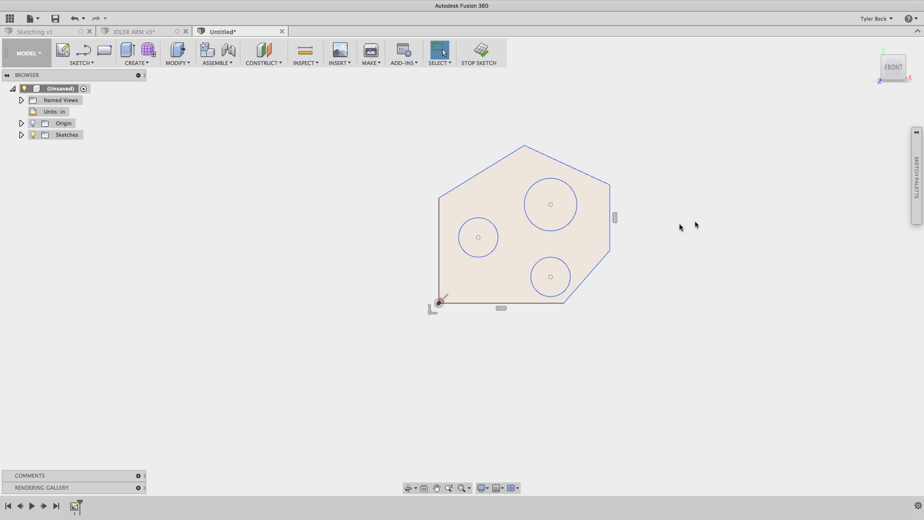
pyautogui.moveTo(602, 333)
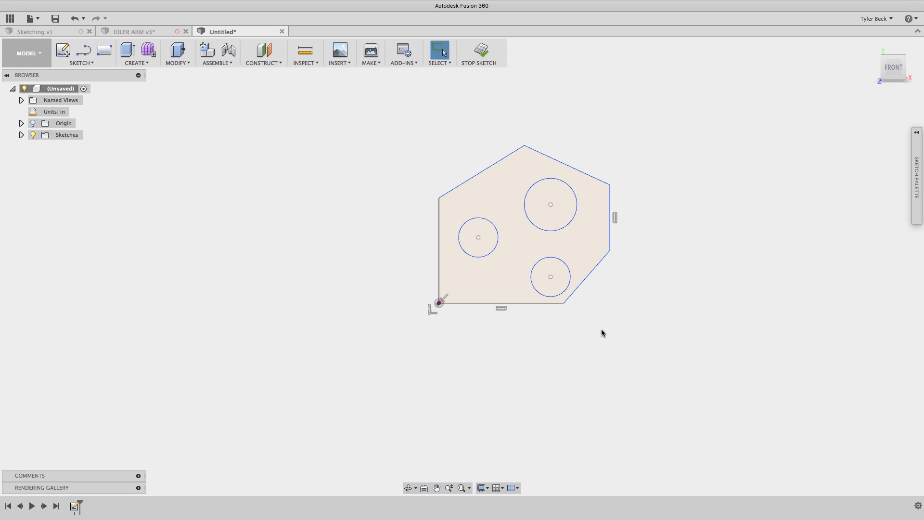
pyautogui.moveTo(557, 324)
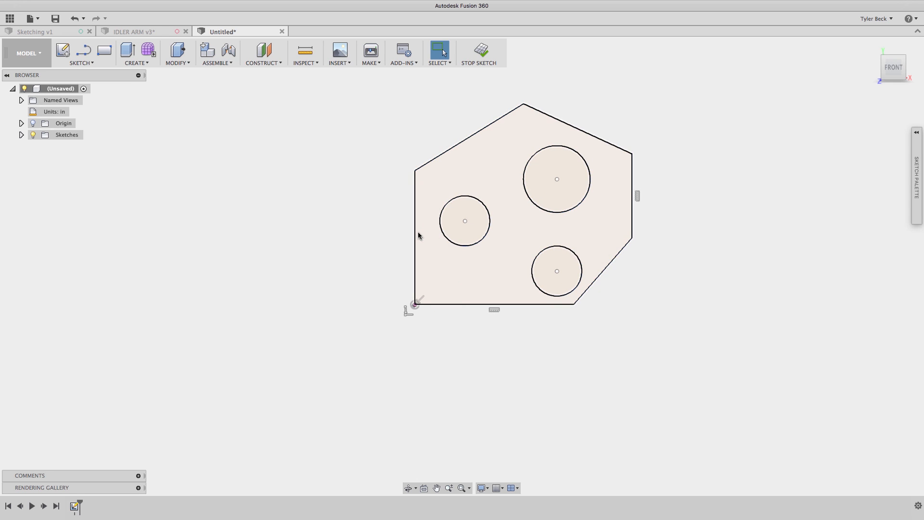
pyautogui.moveTo(433, 256)
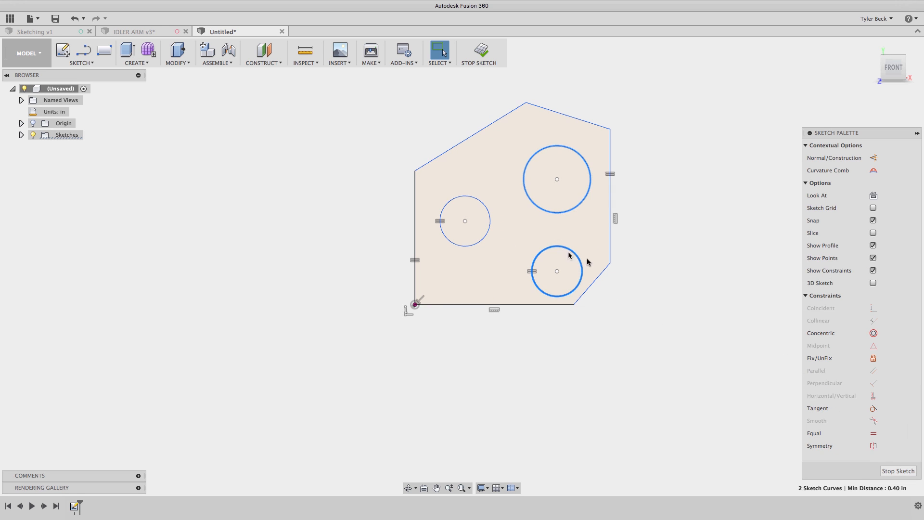
# Apply an Equal constraint so the upper-right hole matches the lower hole.
pyautogui.click(578, 301)
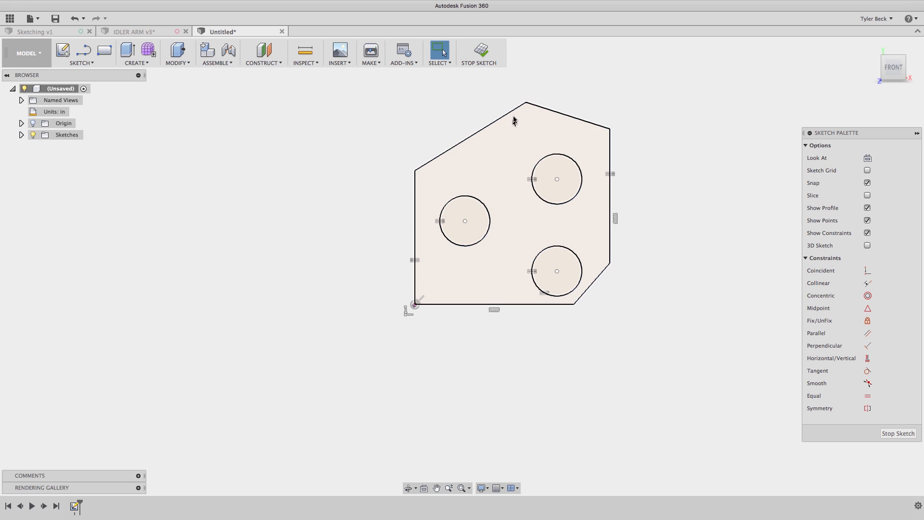
pyautogui.click(521, 107)
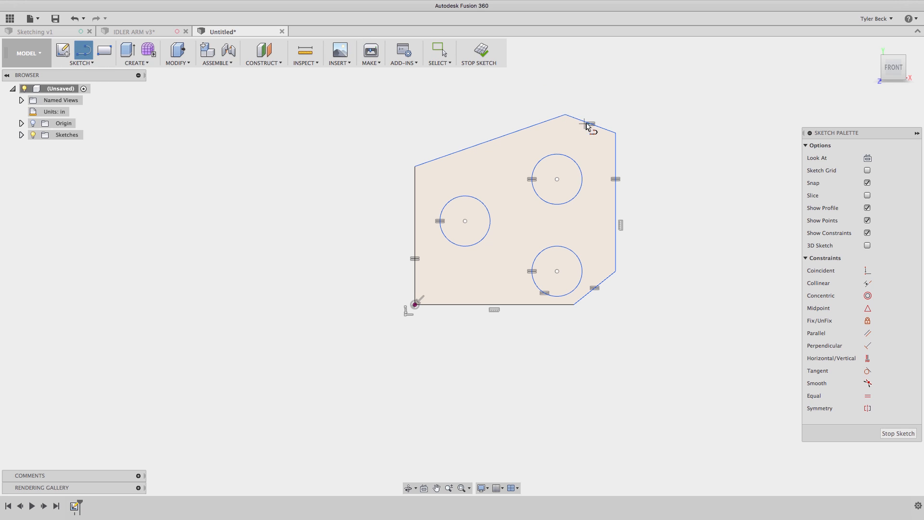
# Draw a line from the top edge to the lower-right edge, then reshape the lower-right corner.
pyautogui.moveTo(589, 124); pyautogui.dragTo(594, 289)
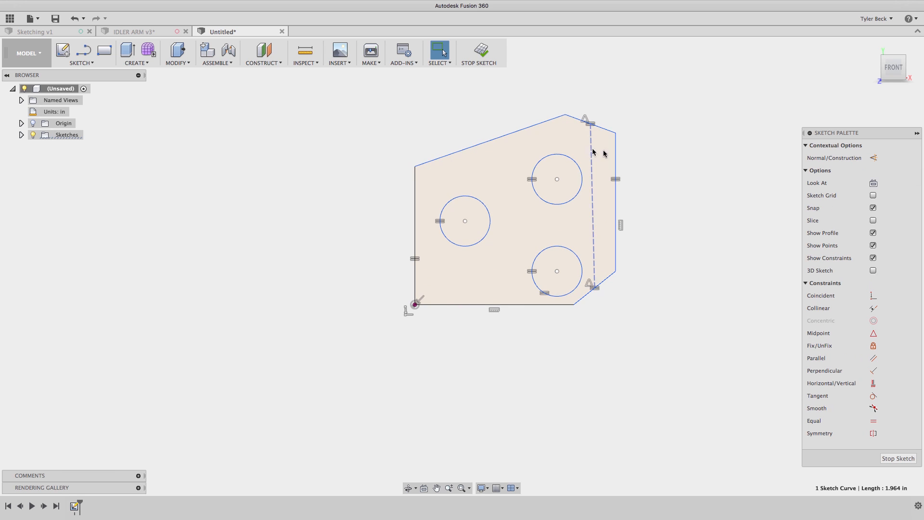
pyautogui.moveTo(874, 407)
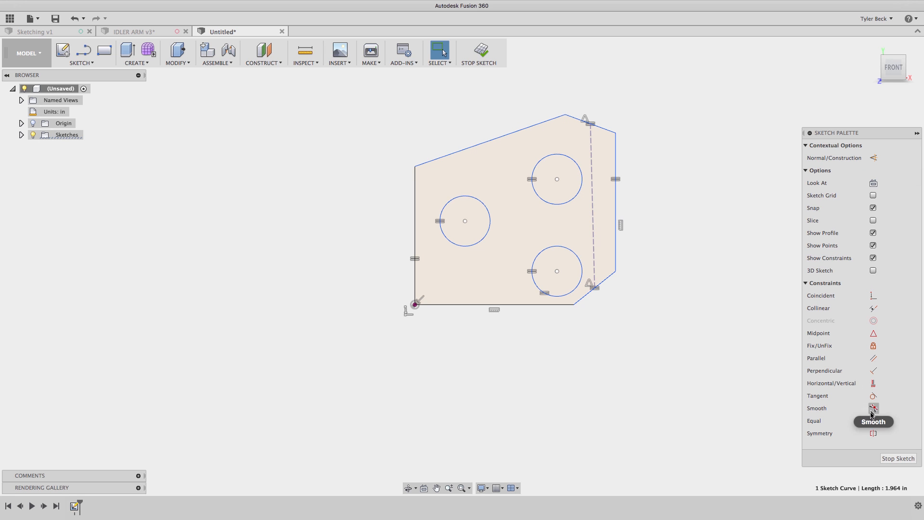
pyautogui.moveTo(873, 383)
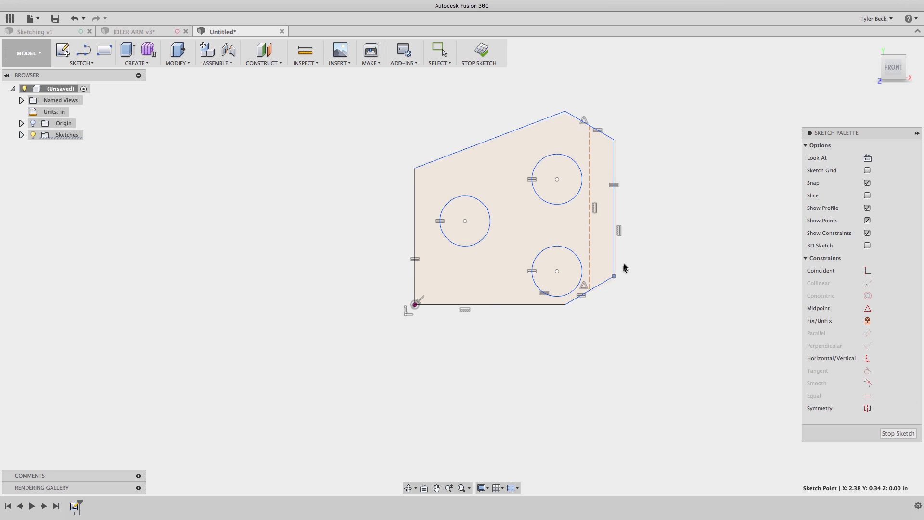
pyautogui.moveTo(613, 276); pyautogui.dragTo(609, 264)
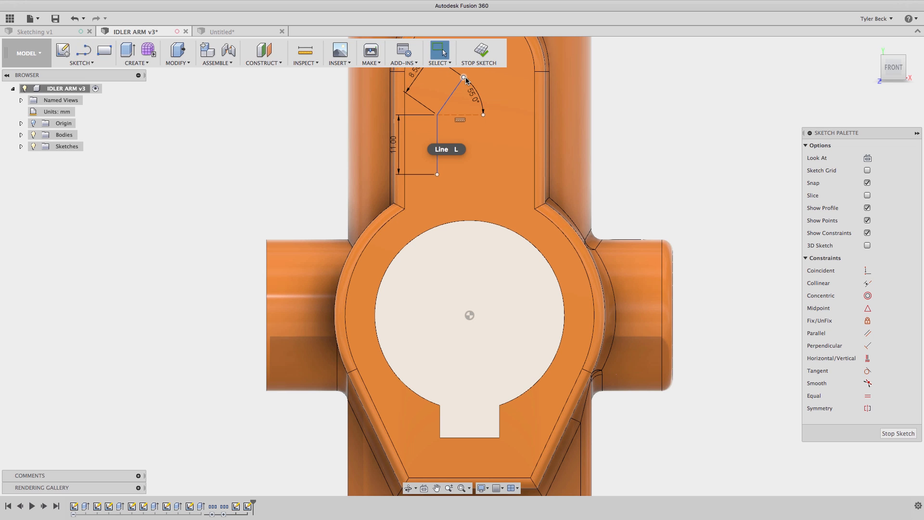
# Draw the recess lines from the marking menu and give a line an 18 mm length.
pyautogui.rightClick(465, 79)
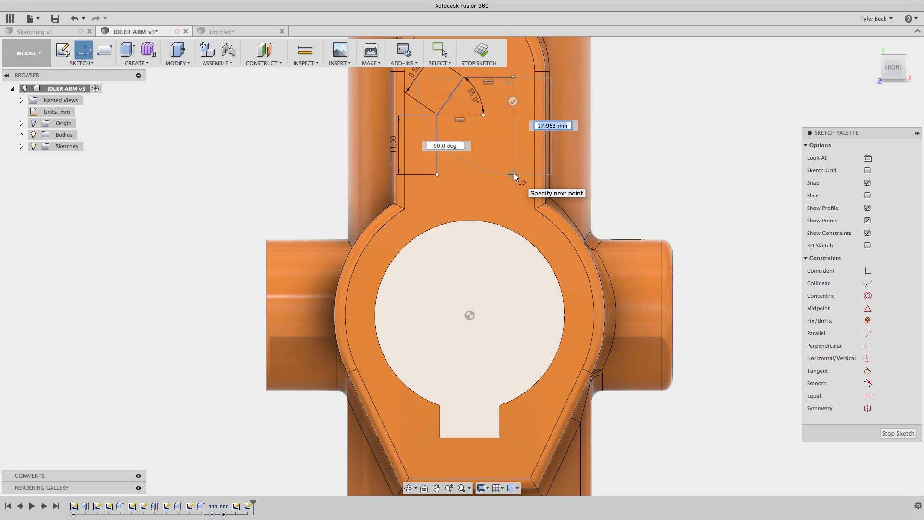
pyautogui.write('18')
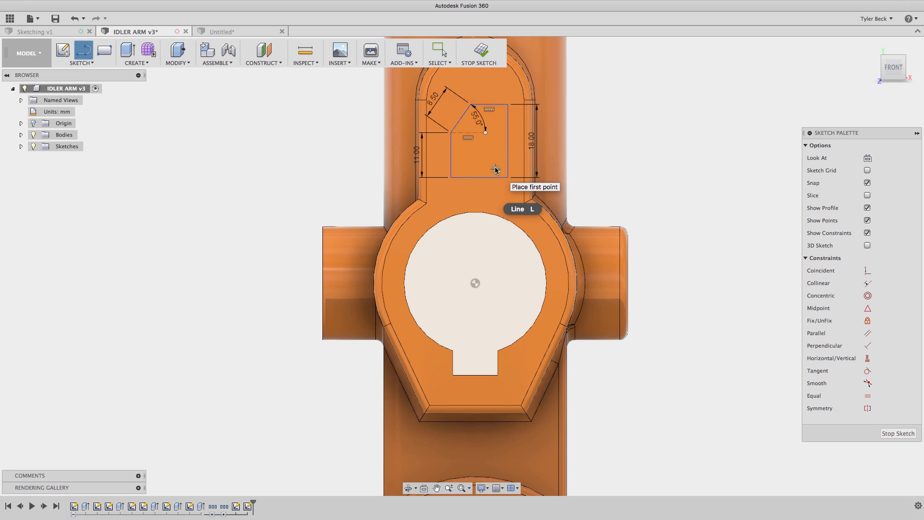
pyautogui.moveTo(496, 168)
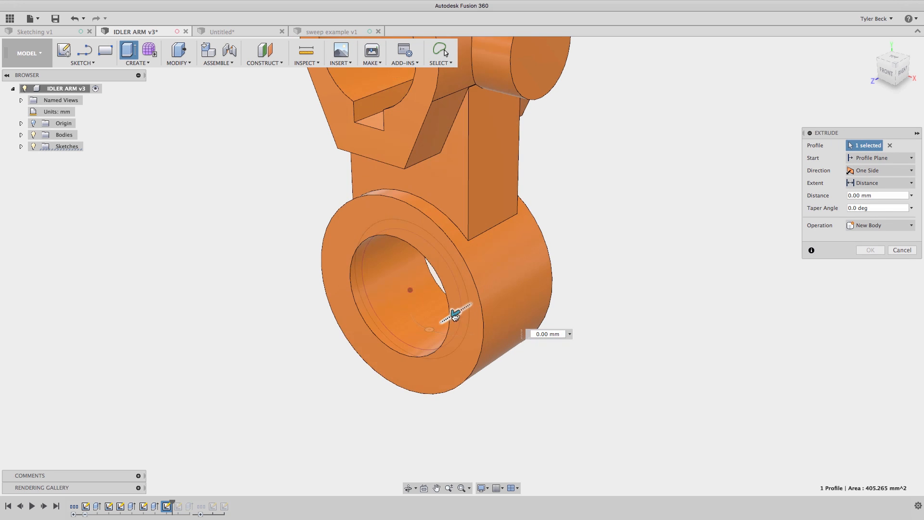
# Move the ring sketch onto the lower ring's front face and cut a 2 mm recess.
pyautogui.moveTo(455, 314); pyautogui.dragTo(411, 337)
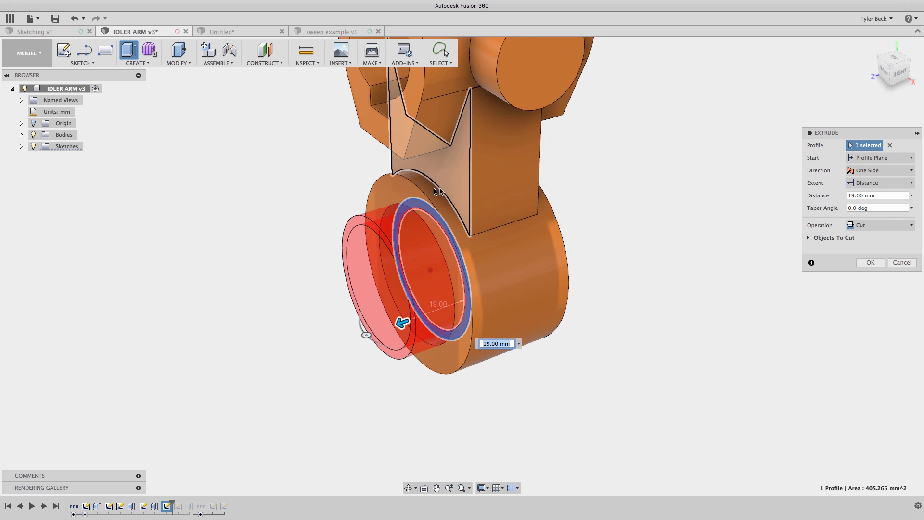
pyautogui.moveTo(389, 195)
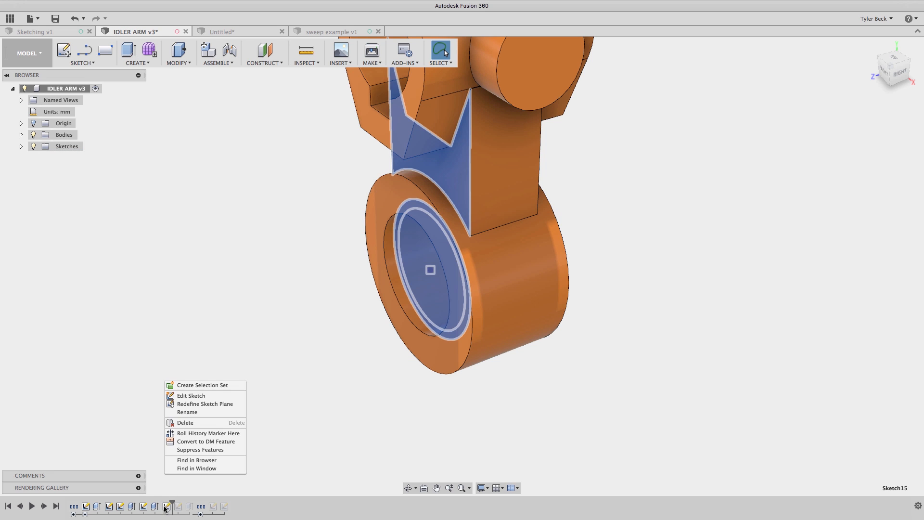
pyautogui.moveTo(205, 404)
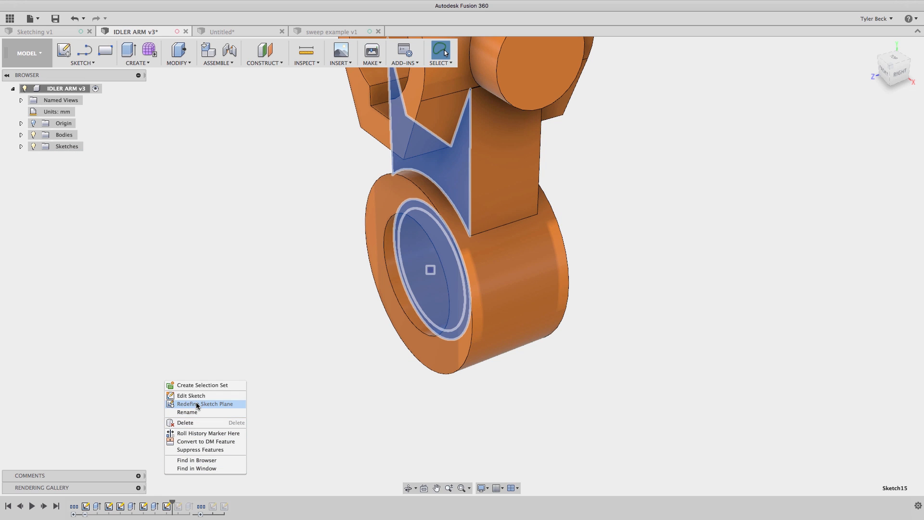
pyautogui.click(205, 404)
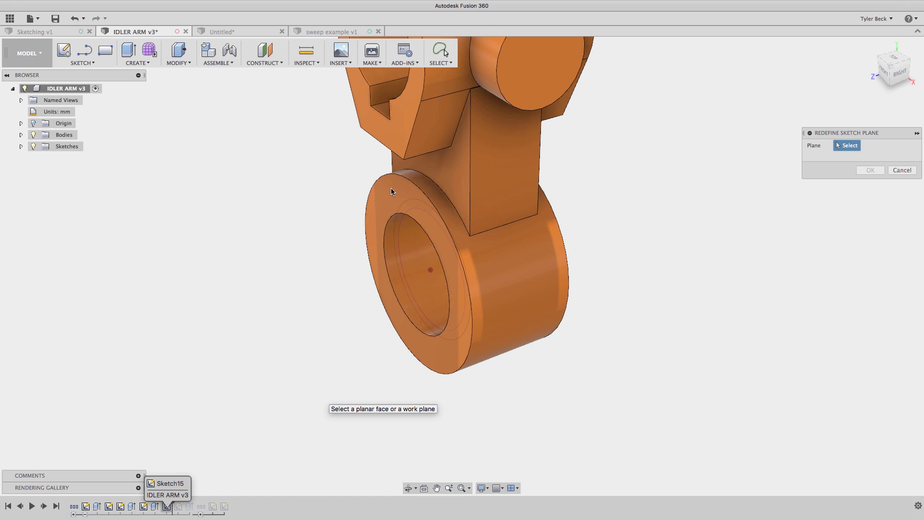
pyautogui.click(409, 216)
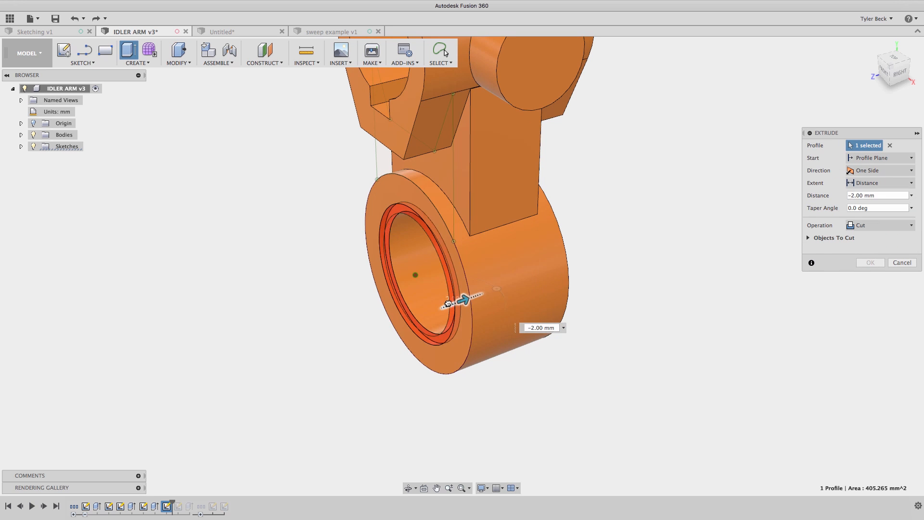
pyautogui.click(869, 262)
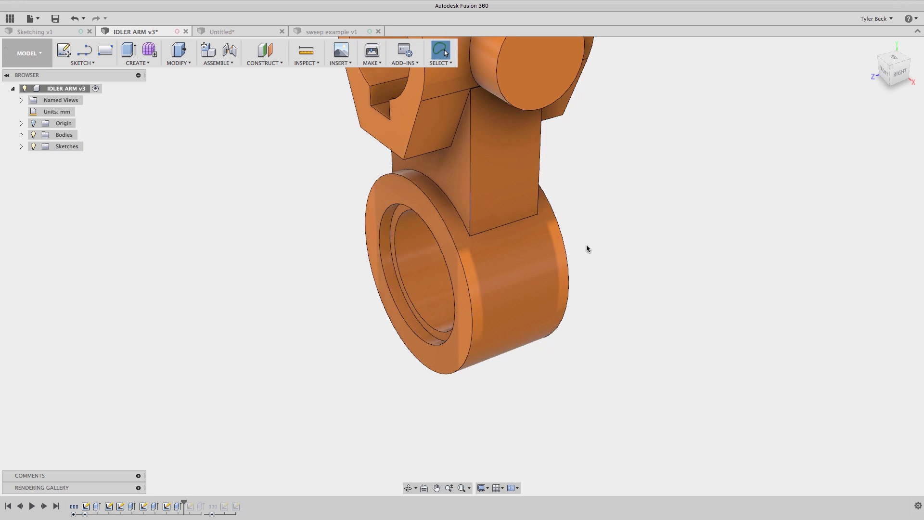
pyautogui.click(239, 31)
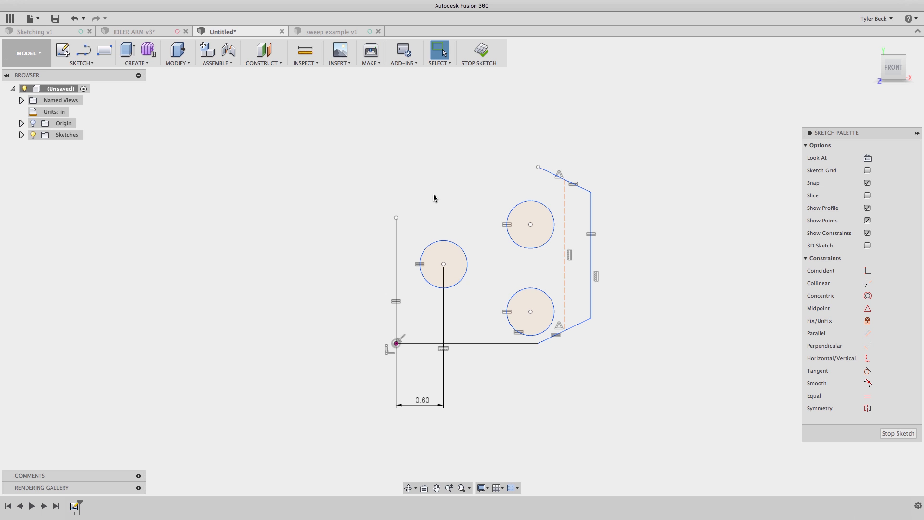
pyautogui.moveTo(418, 176); pyautogui.dragTo(481, 234)
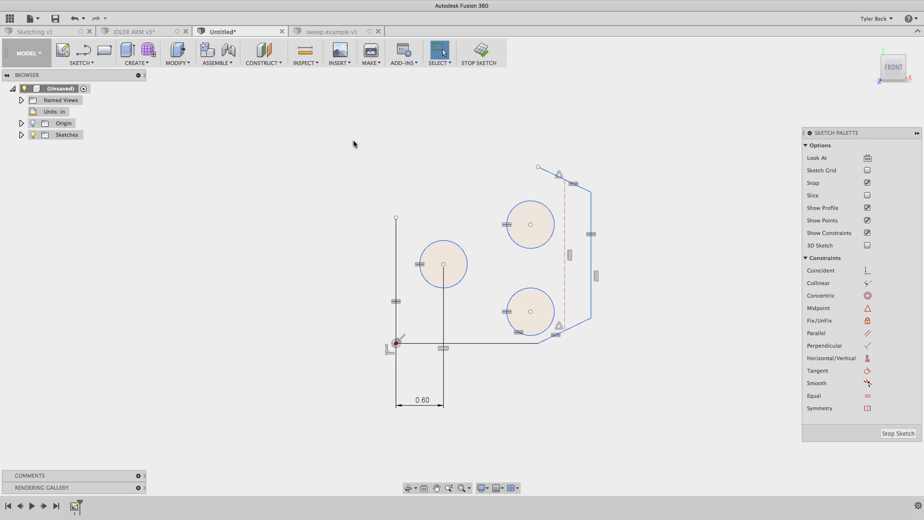
pyautogui.moveTo(371, 177); pyautogui.dragTo(472, 254)
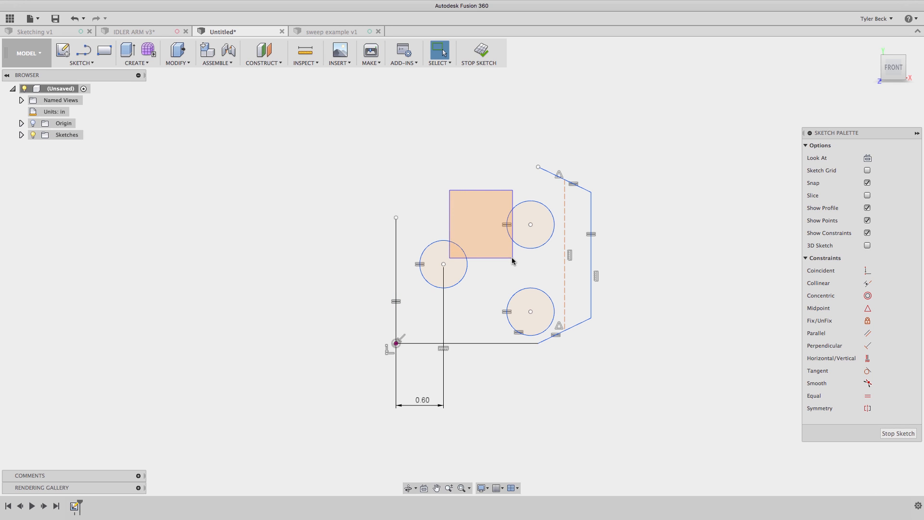
pyautogui.press('Delete')
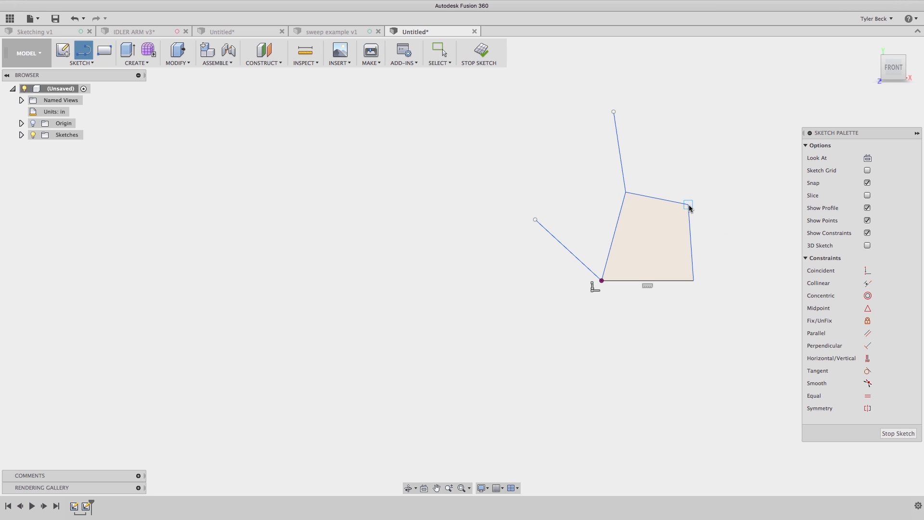
# Draw a line outward from the quadrilateral's top-right corner.
pyautogui.moveTo(688, 205); pyautogui.dragTo(764, 143)
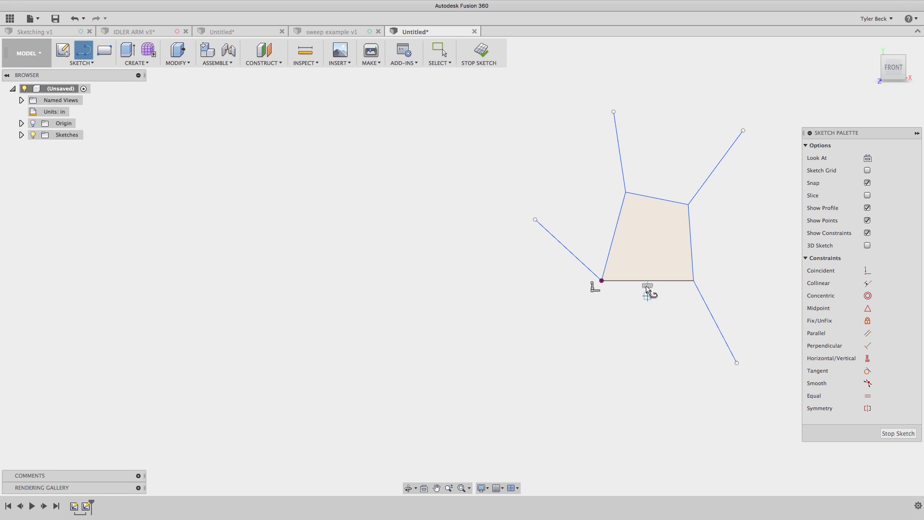
pyautogui.moveTo(650, 384)
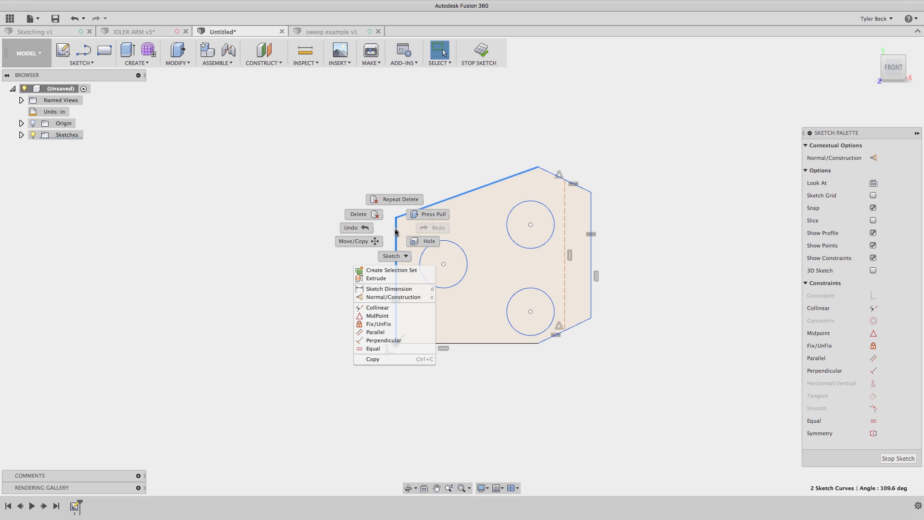
pyautogui.moveTo(378, 307)
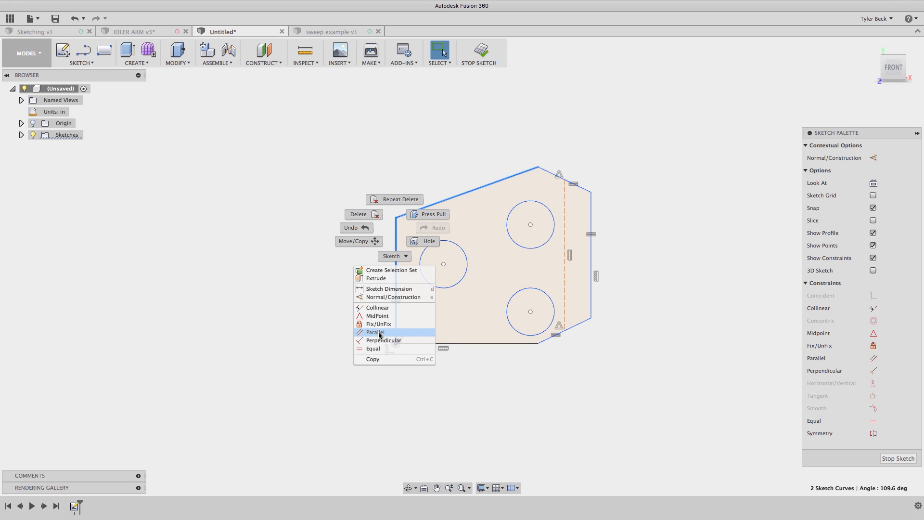
pyautogui.moveTo(383, 340)
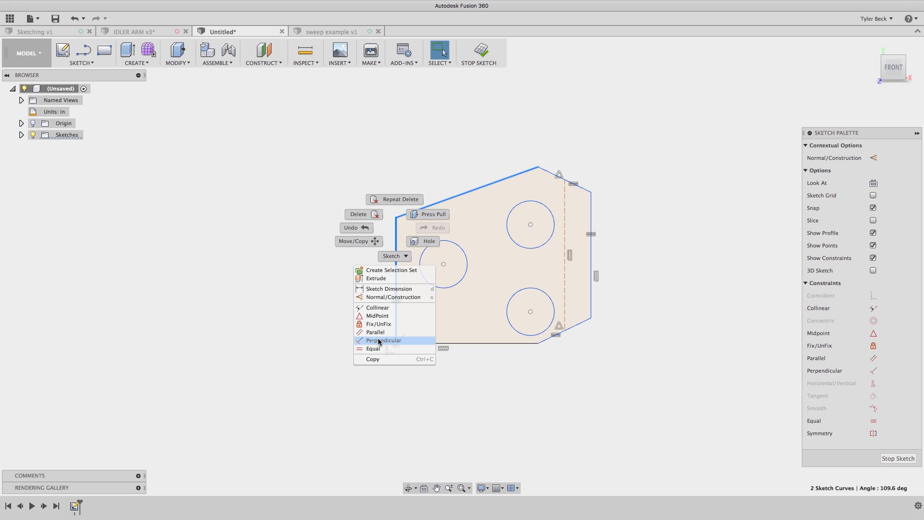
# Make two outline edges perpendicular and constrain the circles to equal size.
pyautogui.click(384, 340)
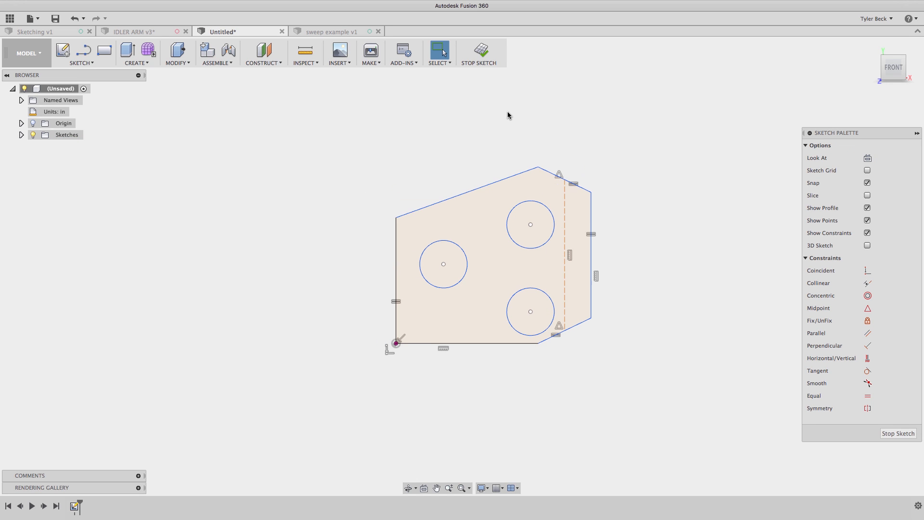
pyautogui.click(443, 263)
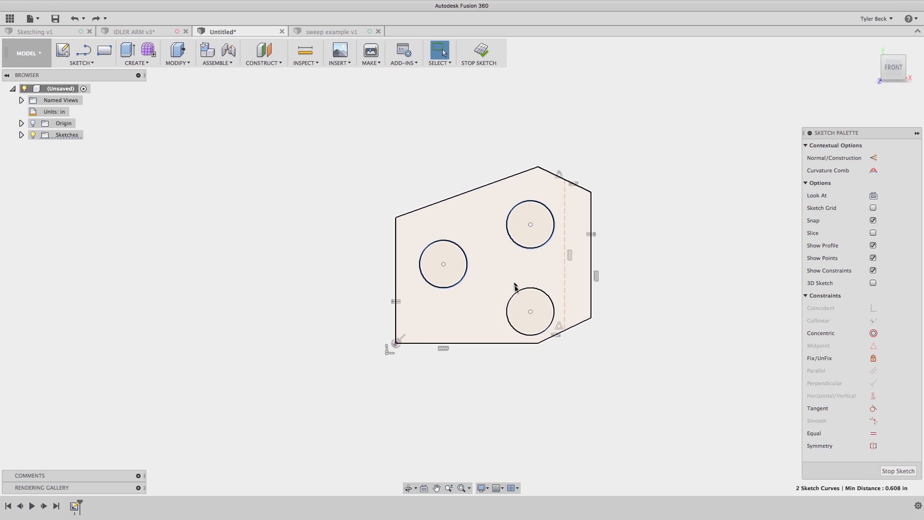
pyautogui.rightClick(515, 286)
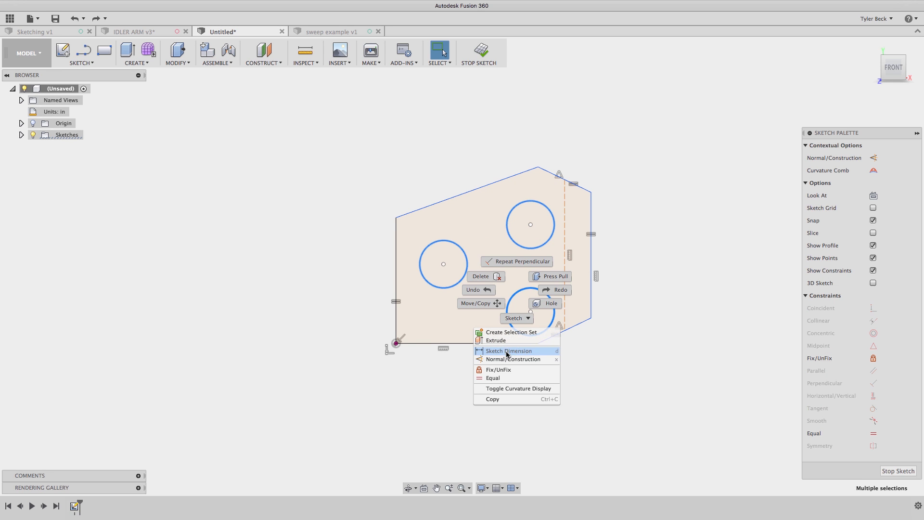
pyautogui.moveTo(497, 378)
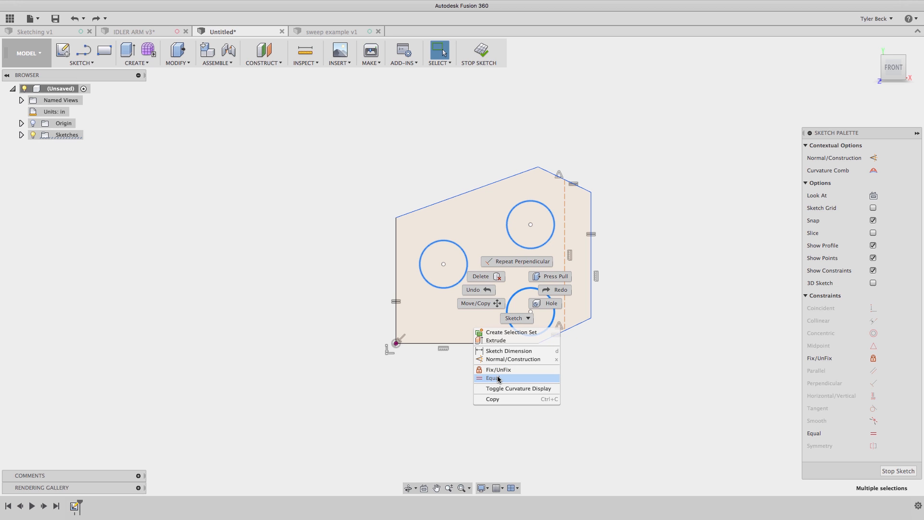
pyautogui.click(491, 378)
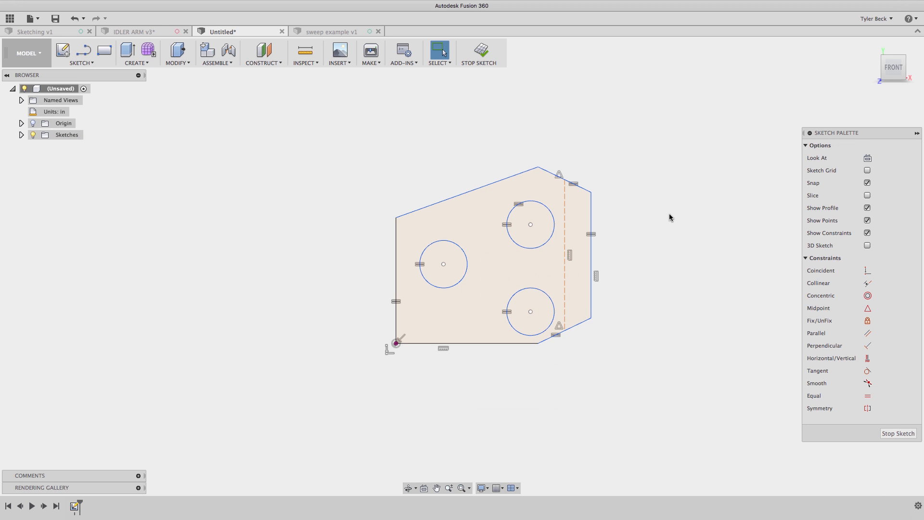
pyautogui.click(590, 250)
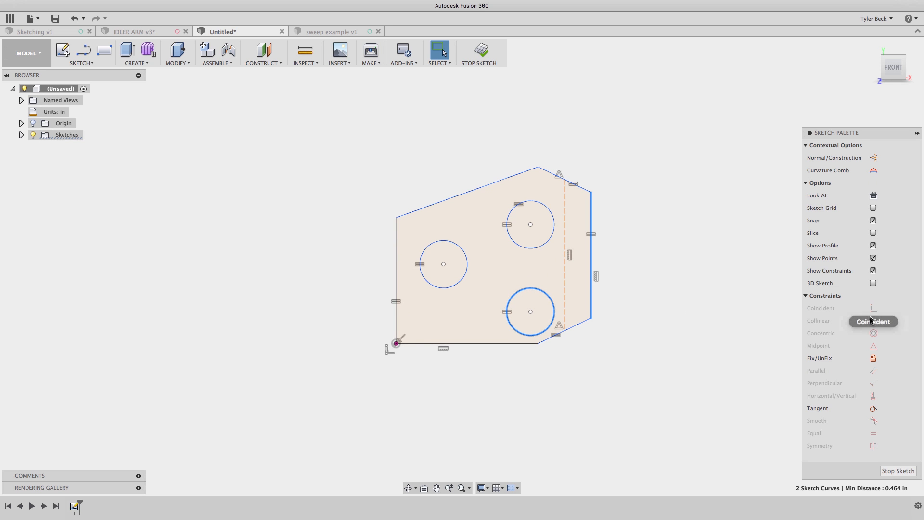
pyautogui.moveTo(889, 355)
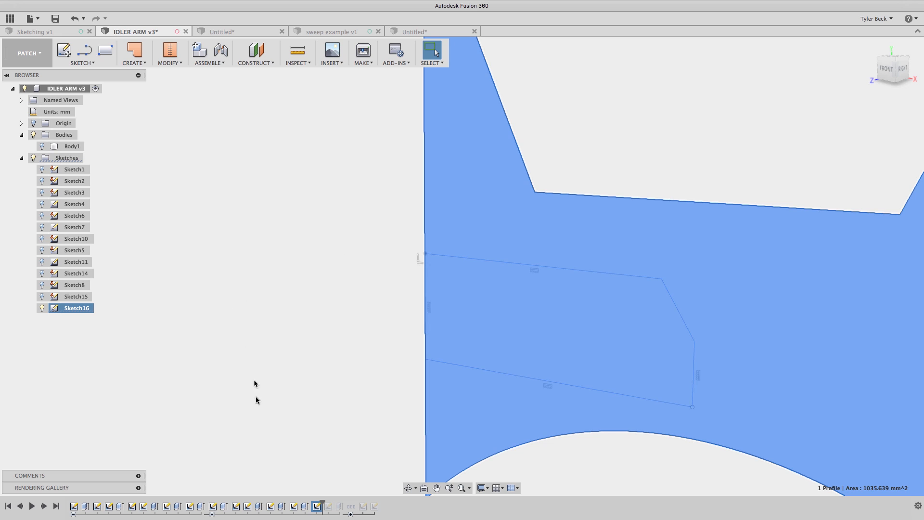
pyautogui.moveTo(380, 246)
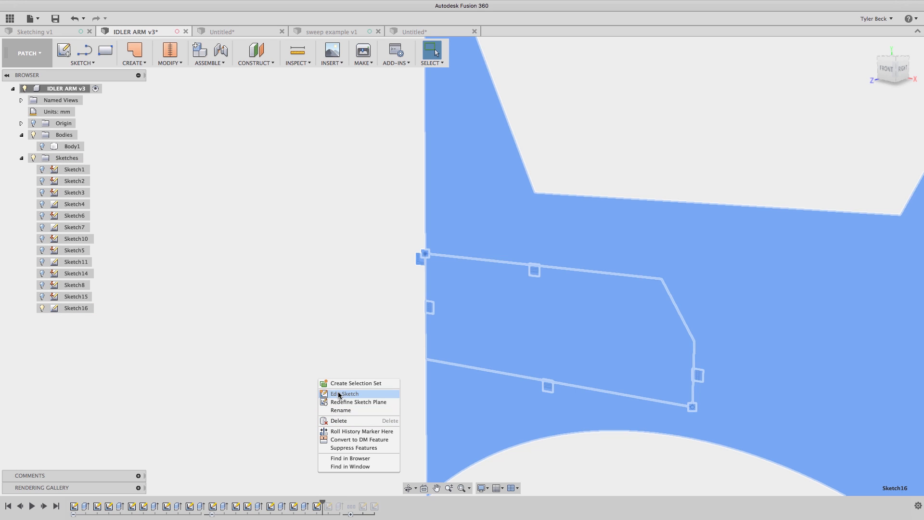
# Open Sketch16 from the timeline for editing.
pyautogui.click(344, 393)
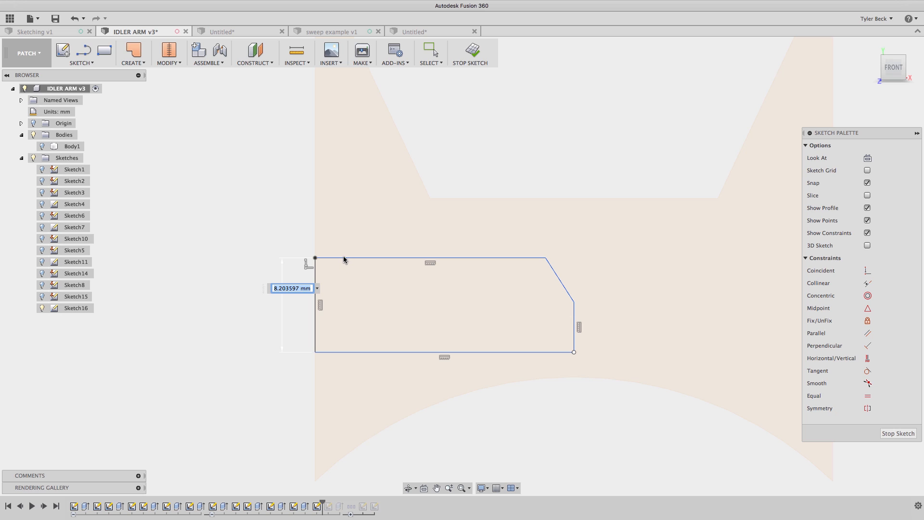
# Place the 8.204 height dimension on the left edge of the recess outline.
pyautogui.click(429, 259)
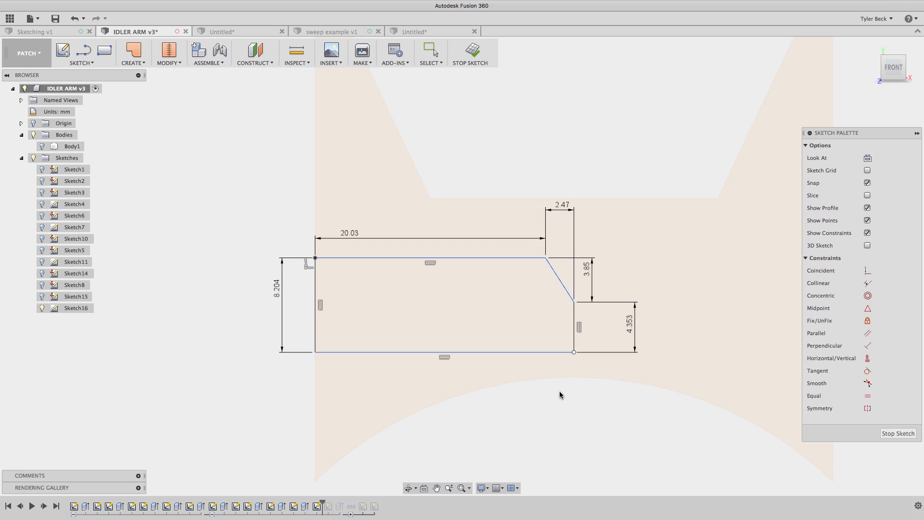
pyautogui.moveTo(537, 378)
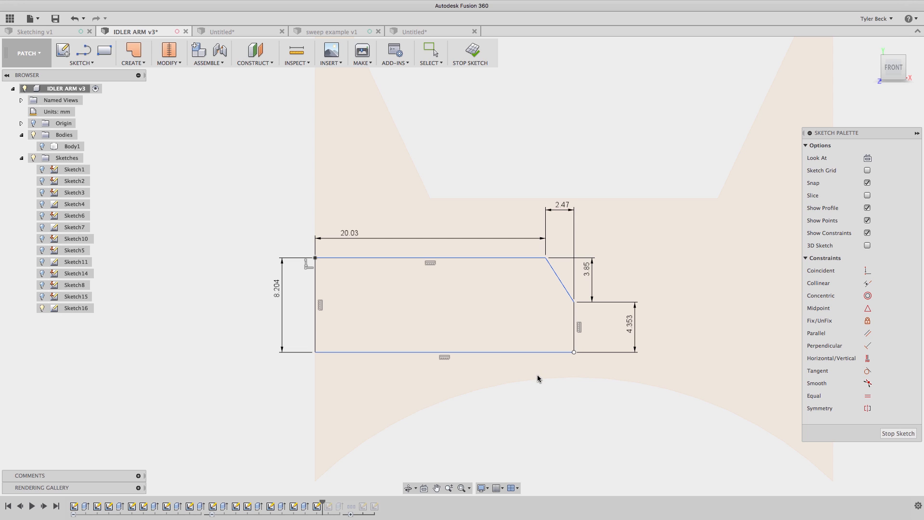
pyautogui.moveTo(515, 358)
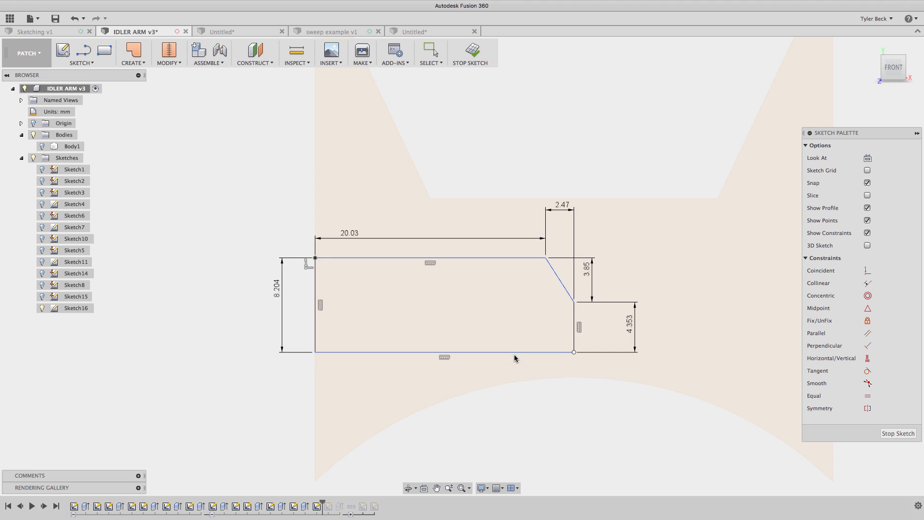
pyautogui.moveTo(474, 253)
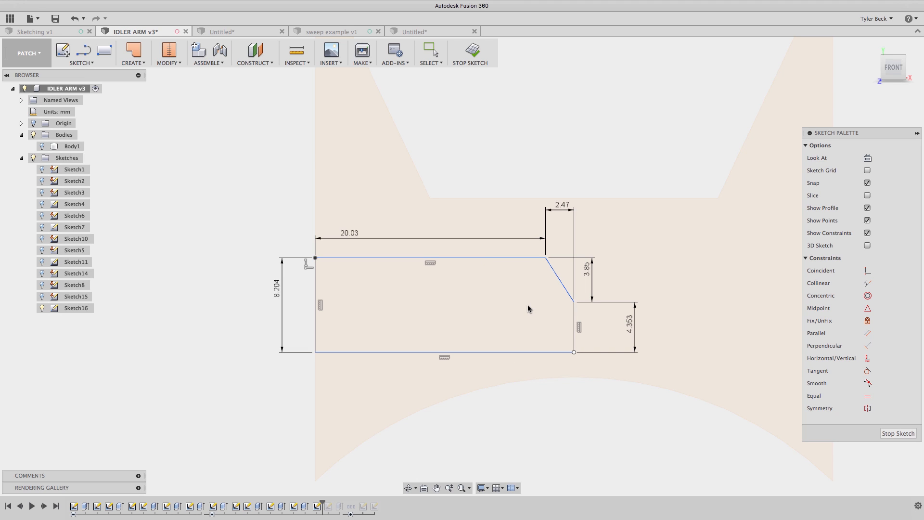
pyautogui.moveTo(520, 317)
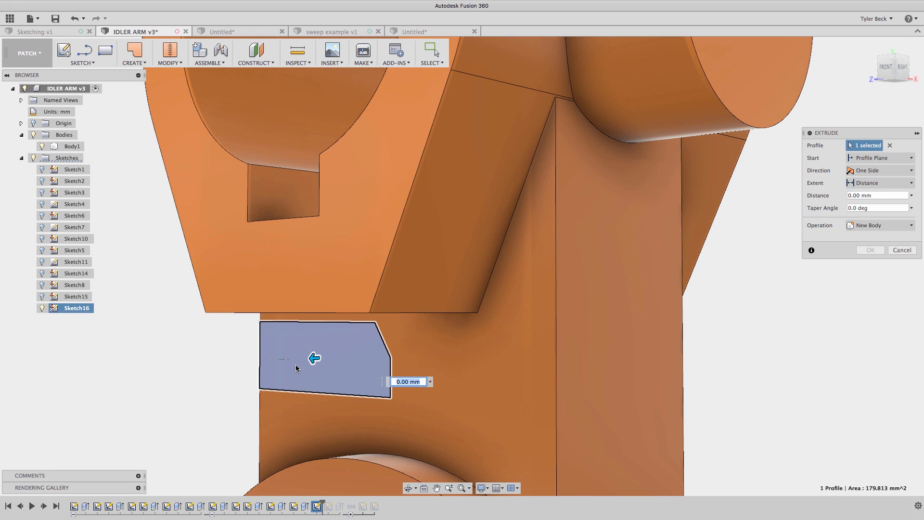
# Drag the Extrude arrow to set the recess profile's depth into the idler arm.
pyautogui.moveTo(314, 357); pyautogui.dragTo(335, 357)
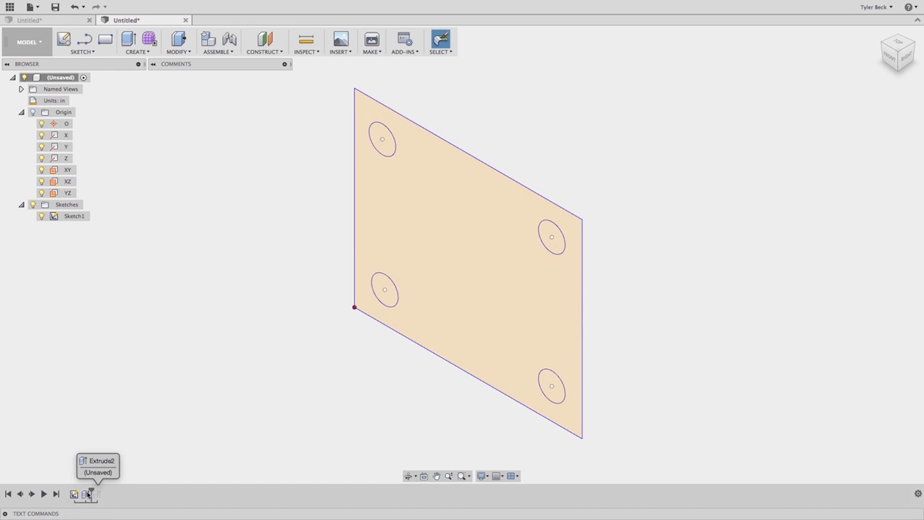
# Open the link arm sketch with its two concentric circle pairs and tangent lines.
pyautogui.click(92, 494)
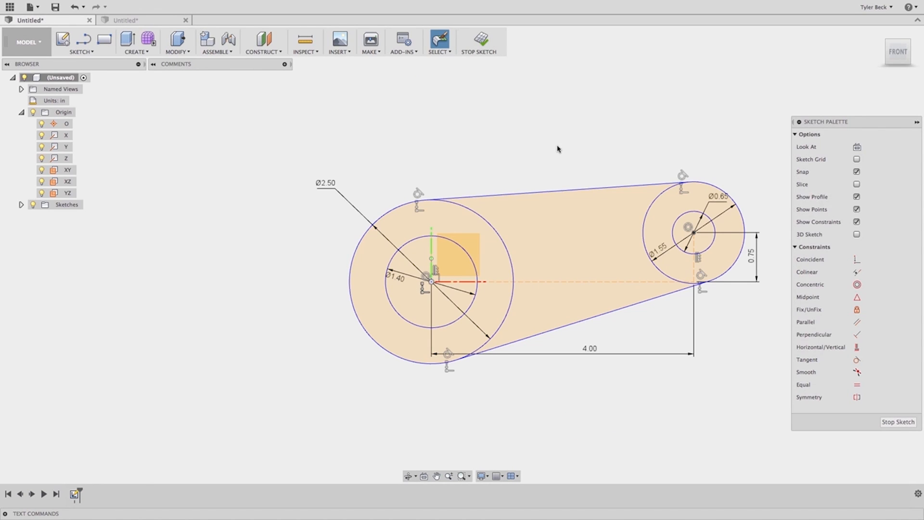
pyautogui.moveTo(553, 147)
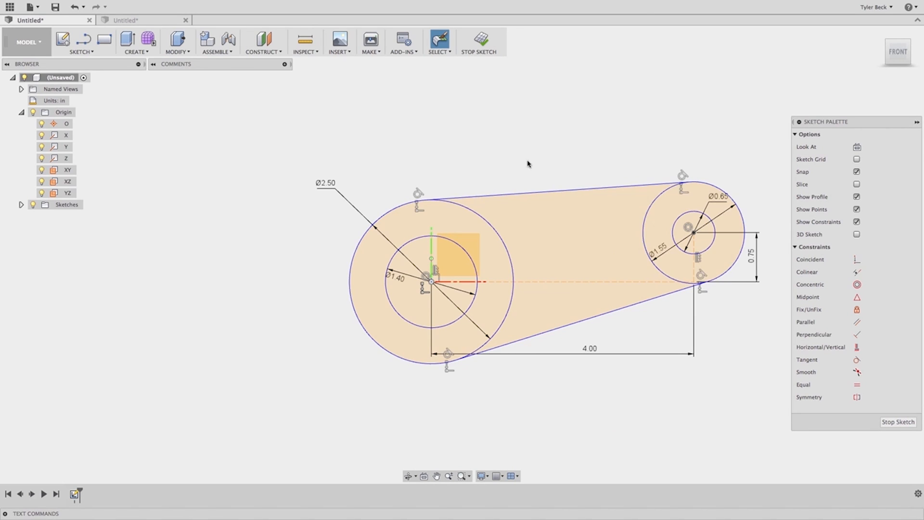
pyautogui.moveTo(155, 208)
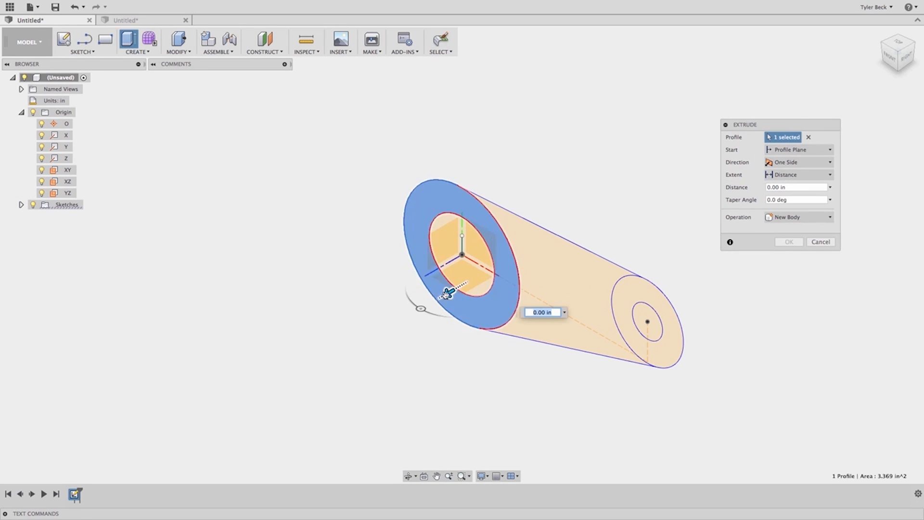
# Extrude the large ring 1.00 in, confirm, and pick the next profile.
pyautogui.moveTo(448, 294); pyautogui.dragTo(401, 320)
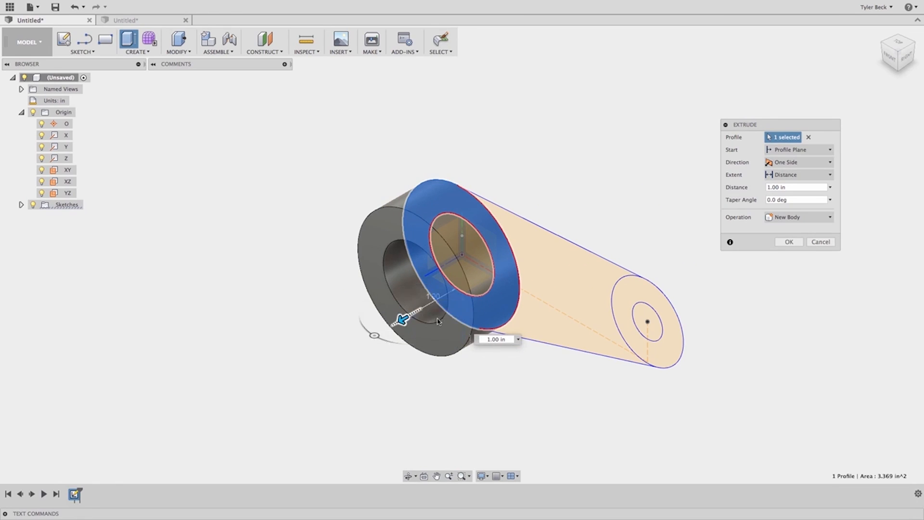
pyautogui.click(788, 242)
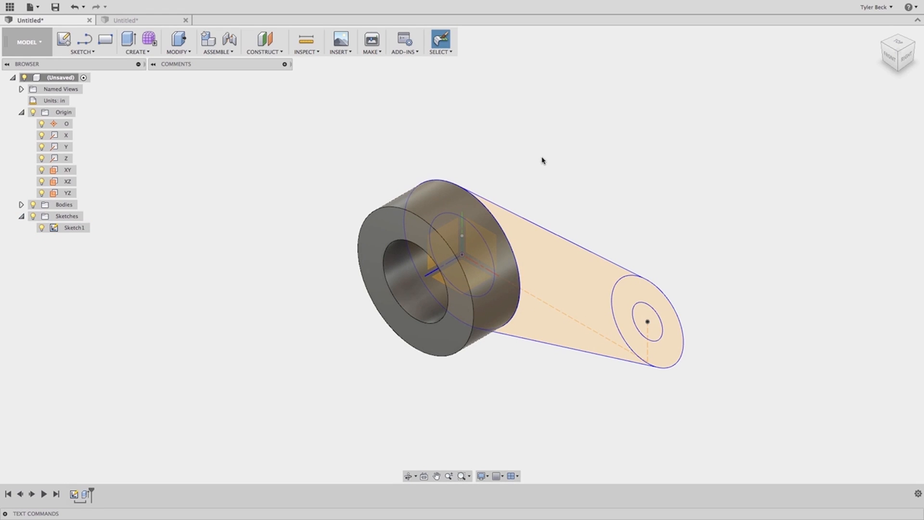
pyautogui.click(136, 42)
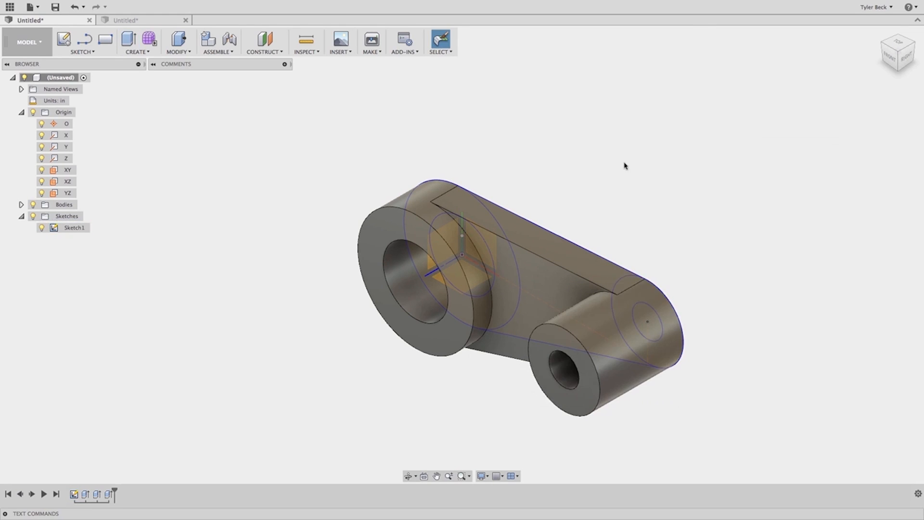
pyautogui.moveTo(615, 152)
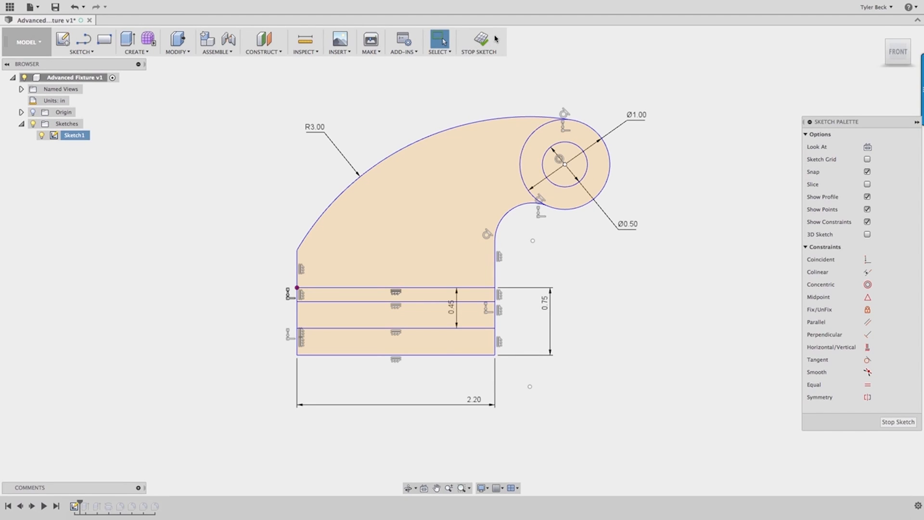
pyautogui.moveTo(468, 39)
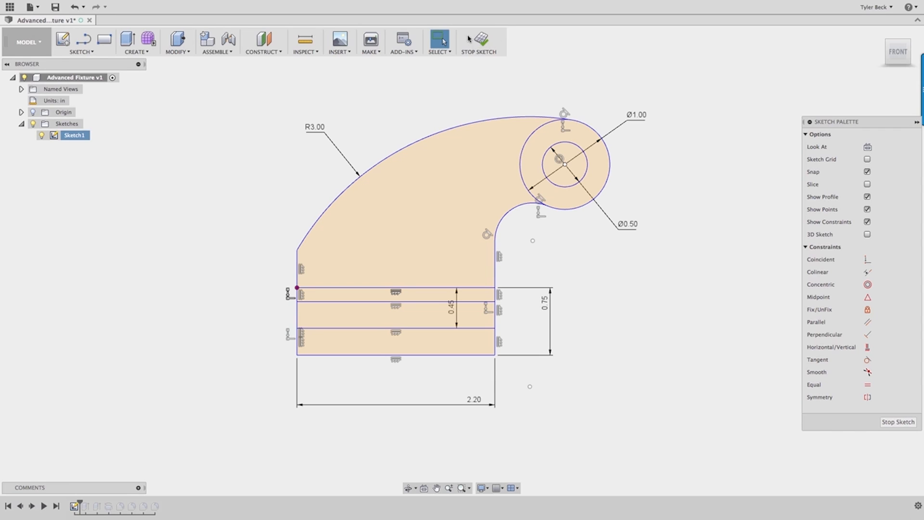